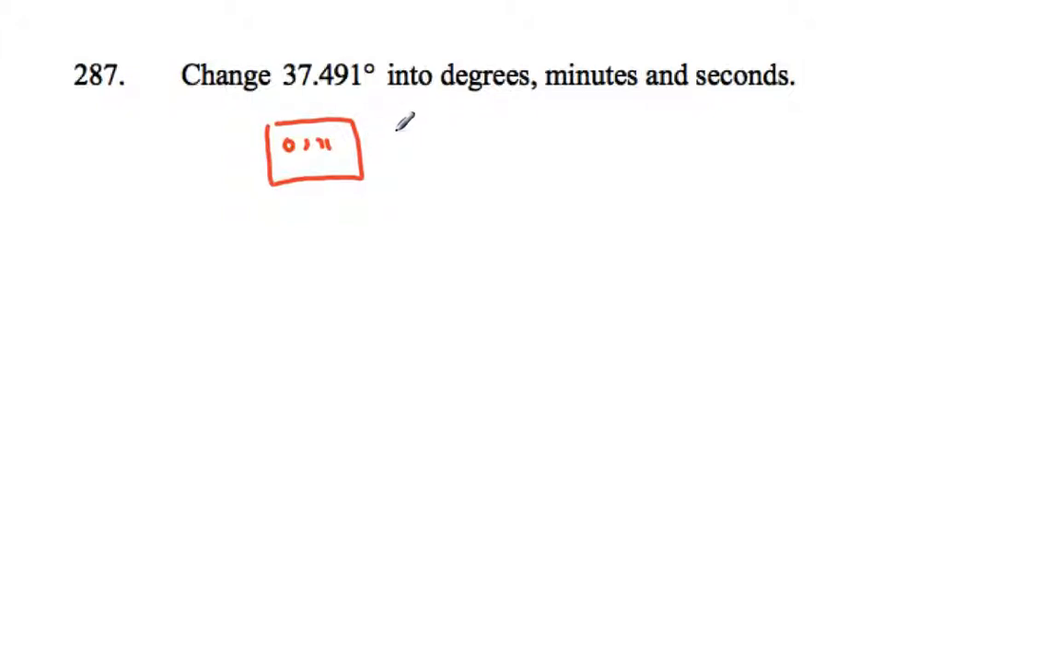
# - Scroll the worksheet down from question 287 to question 288 about 69°37'
pyautogui.moveTo(391, 125); pyautogui.dragTo(475, 169)
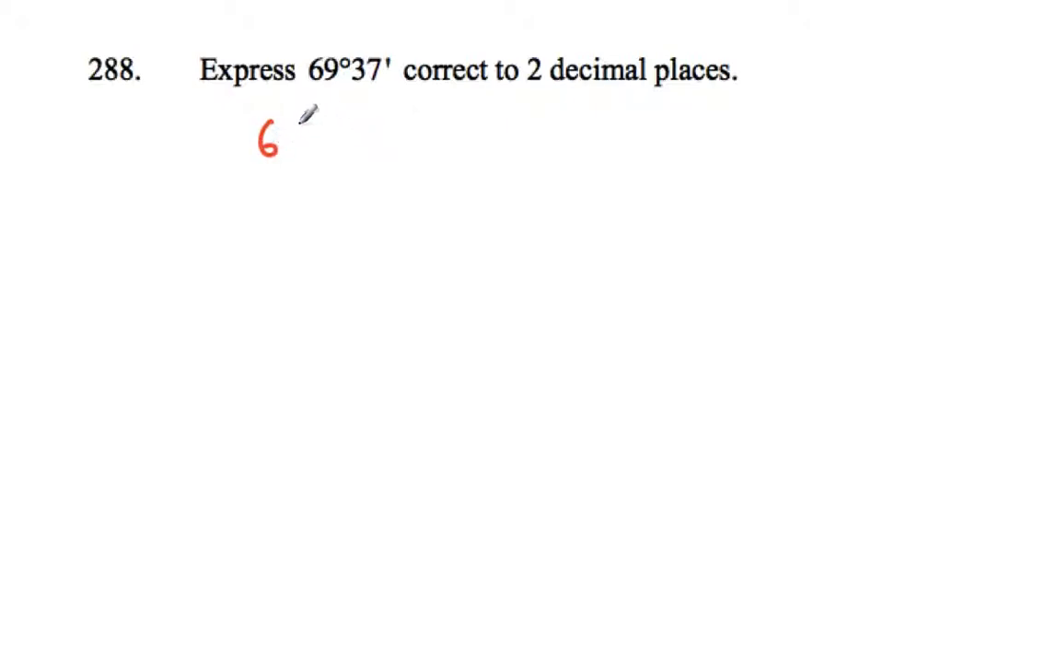
# - Write 69 in red beneath question 288, followed by a small empty box for the decimal part
pyautogui.write('9')
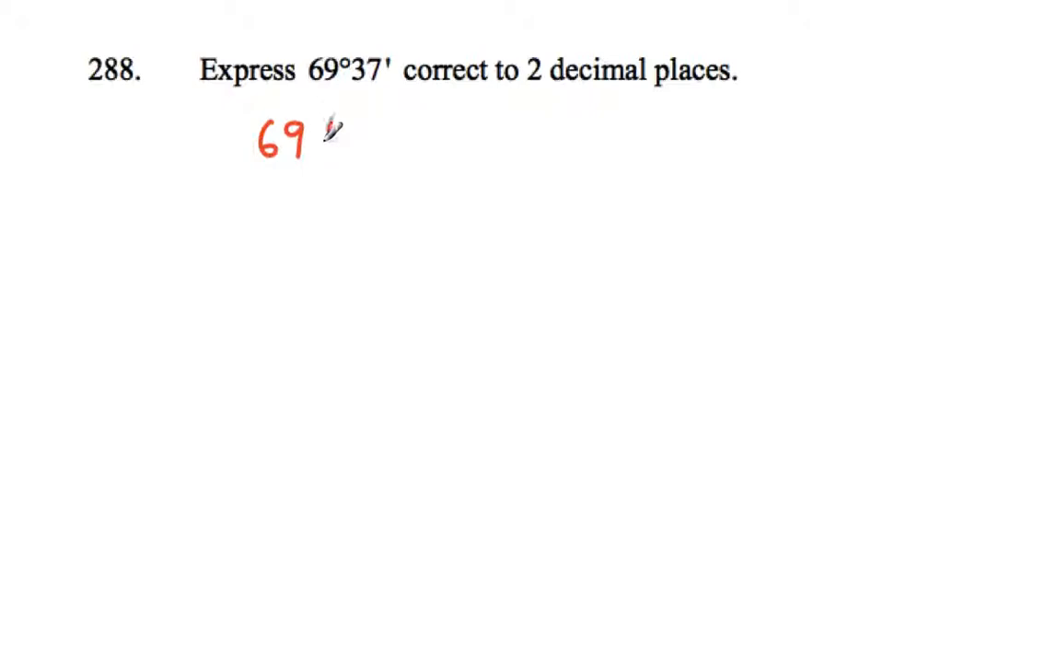
pyautogui.moveTo(323, 125); pyautogui.dragTo(387, 152)
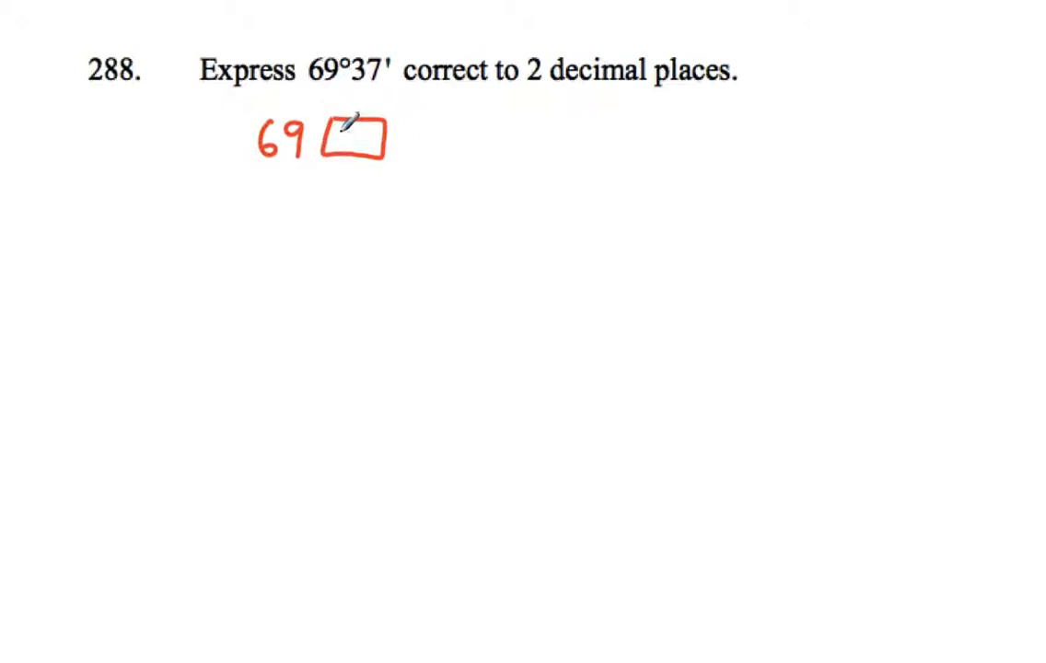